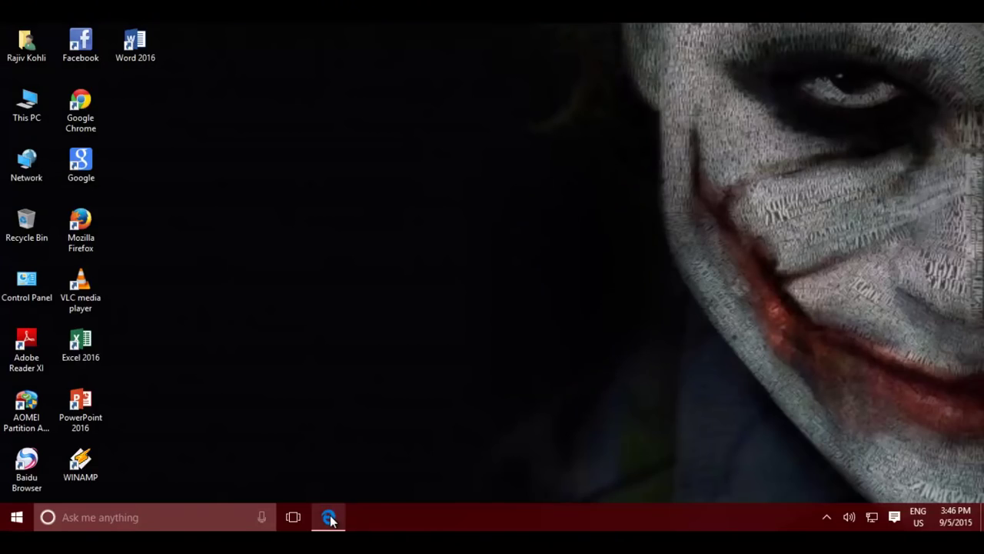
Step: Launch Microsoft Edge from the taskbar, landing on The Teacher YouTube channel page
left_click(329, 517)
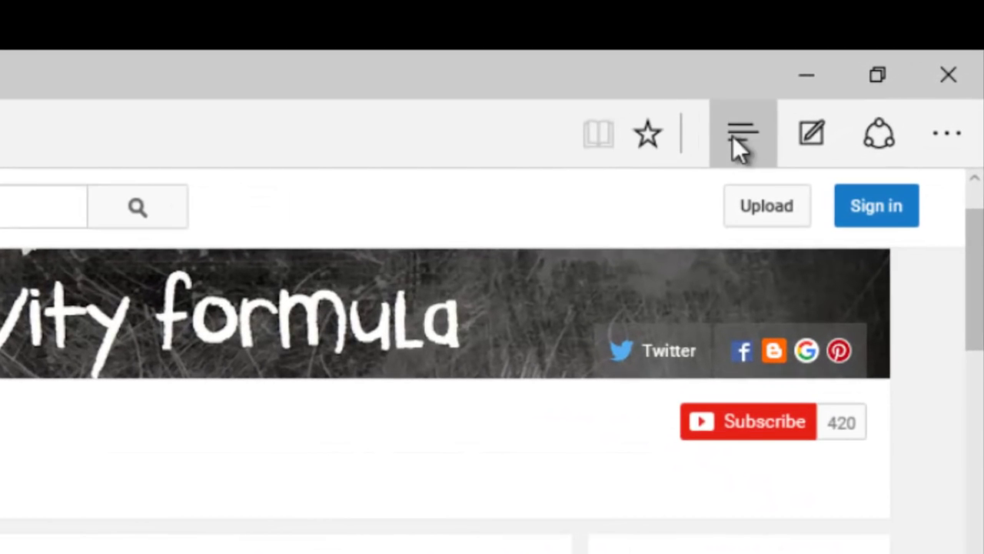
Step: Show the browsing history in the Hub pane with the Tuesday - 9/1 group collapsed
left_click(742, 133)
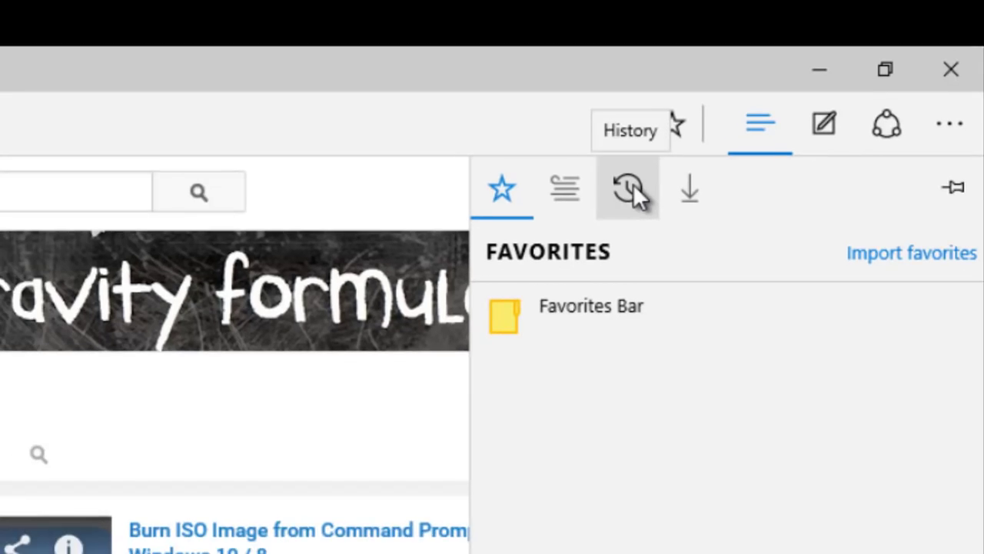
left_click(634, 188)
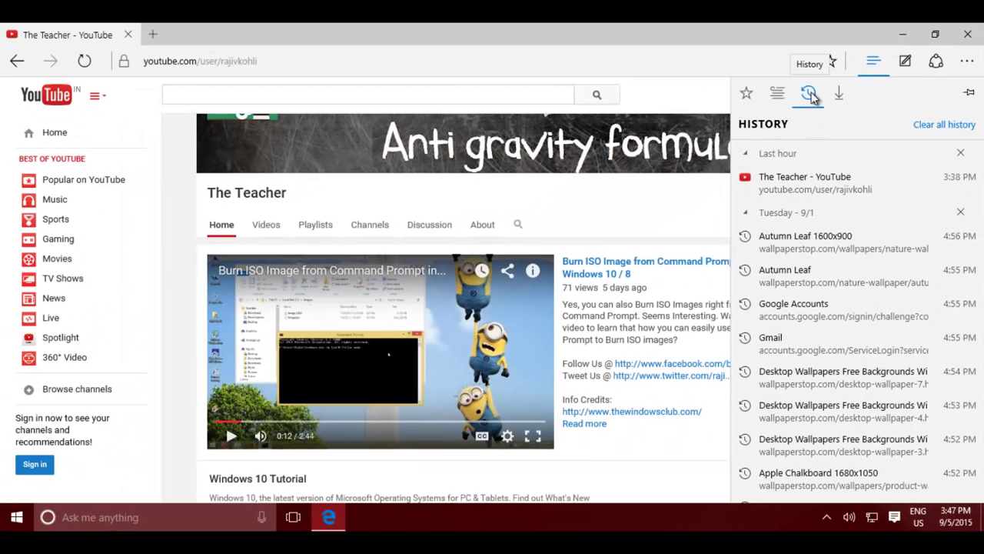
mouse_move(799, 255)
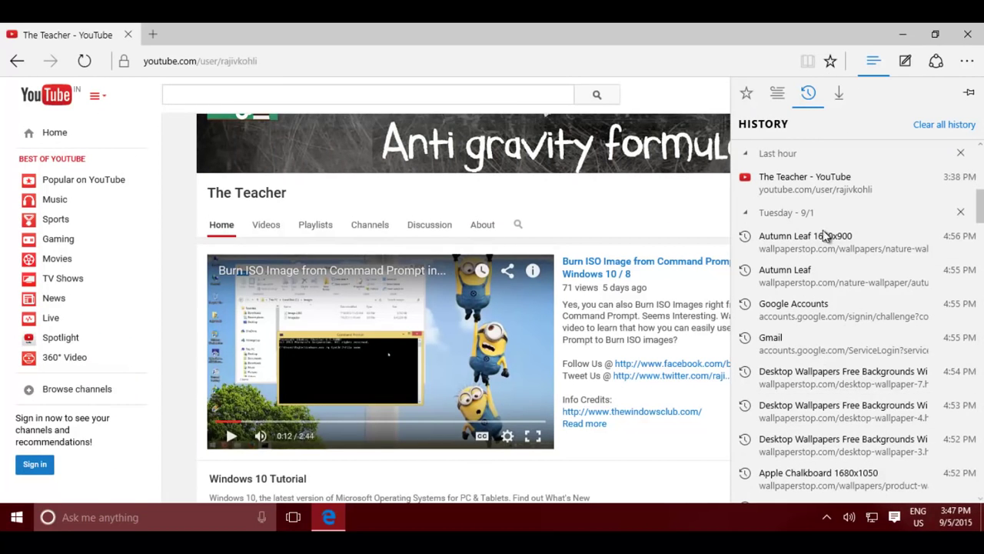
left_click(745, 212)
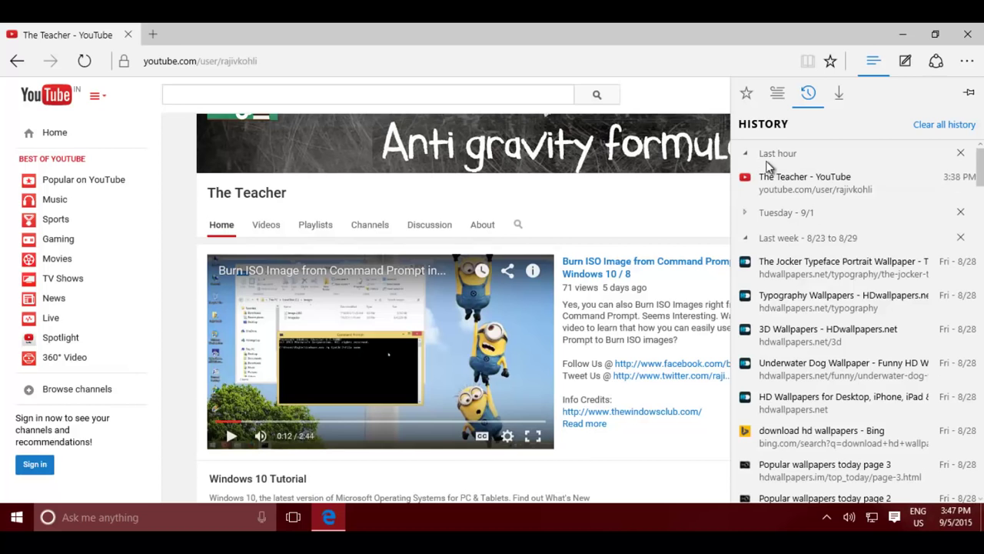
mouse_move(854, 377)
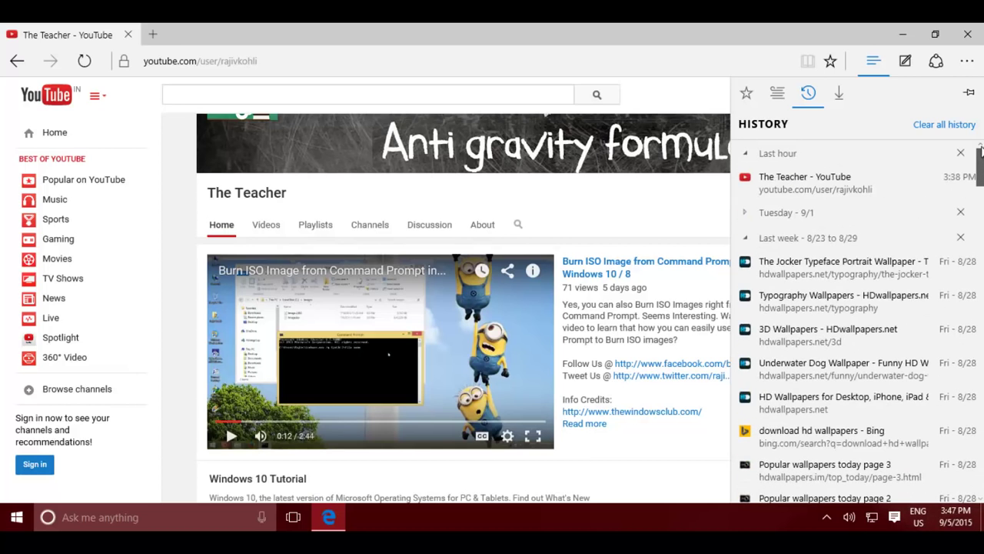
Step: Clear browsing history, cookies, cache and downloads while keeping form data and passwords
left_click(945, 123)
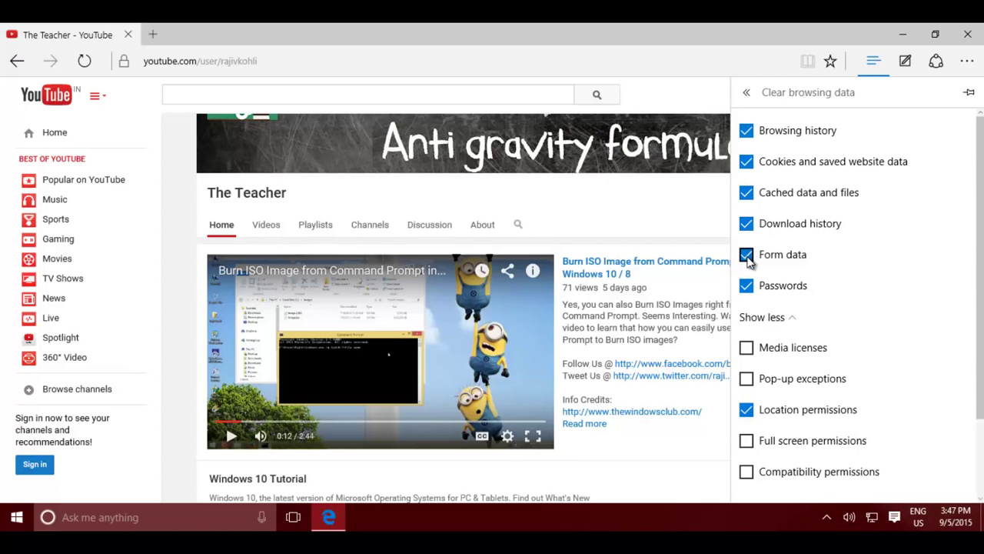
left_click(746, 255)
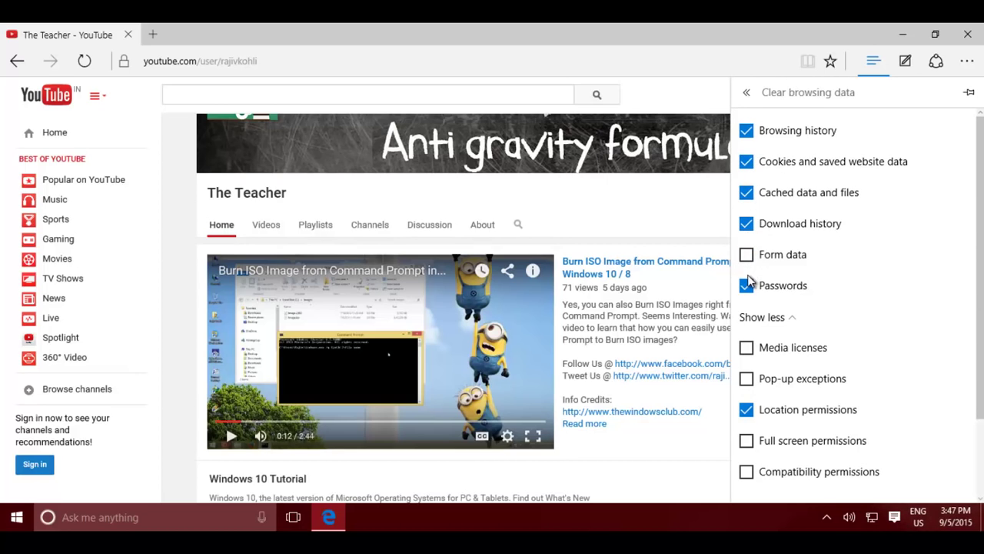
left_click(746, 285)
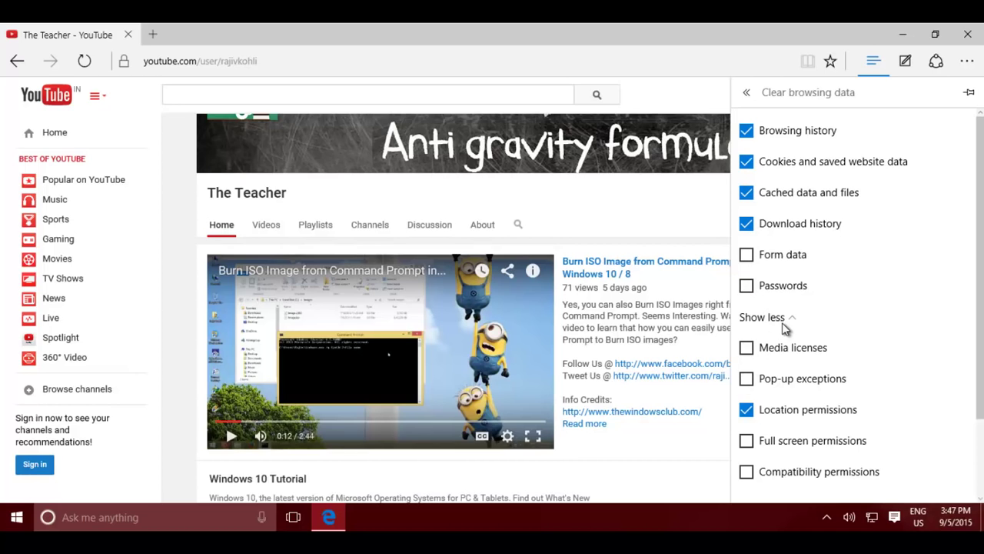
left_click(763, 317)
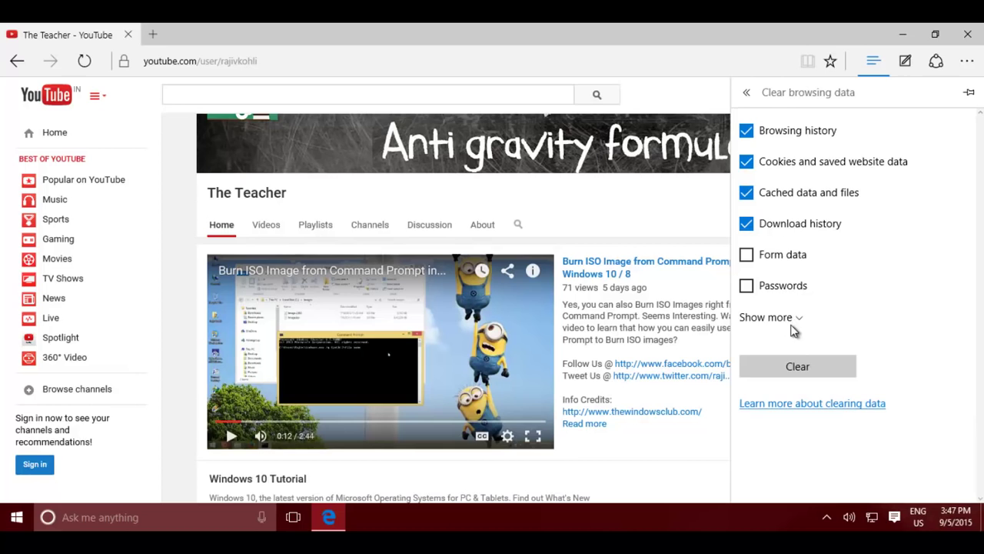
left_click(767, 317)
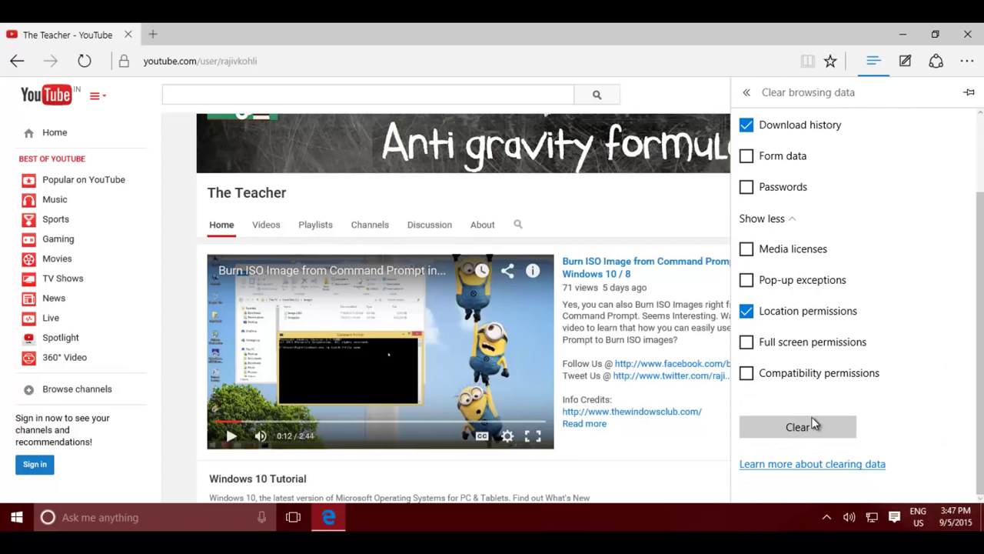
left_click(797, 427)
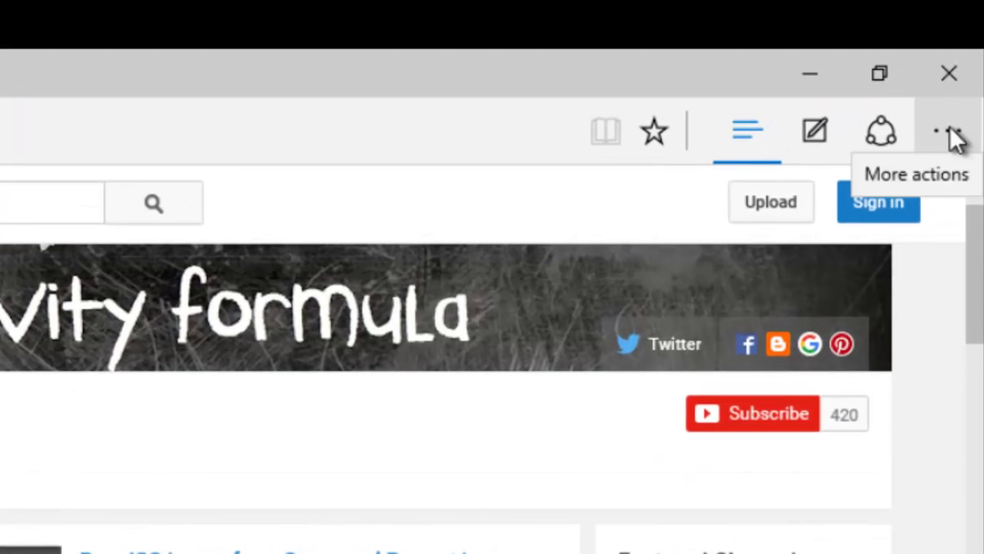
Step: Start a new InPrivate window from the More actions (…) menu
left_click(944, 131)
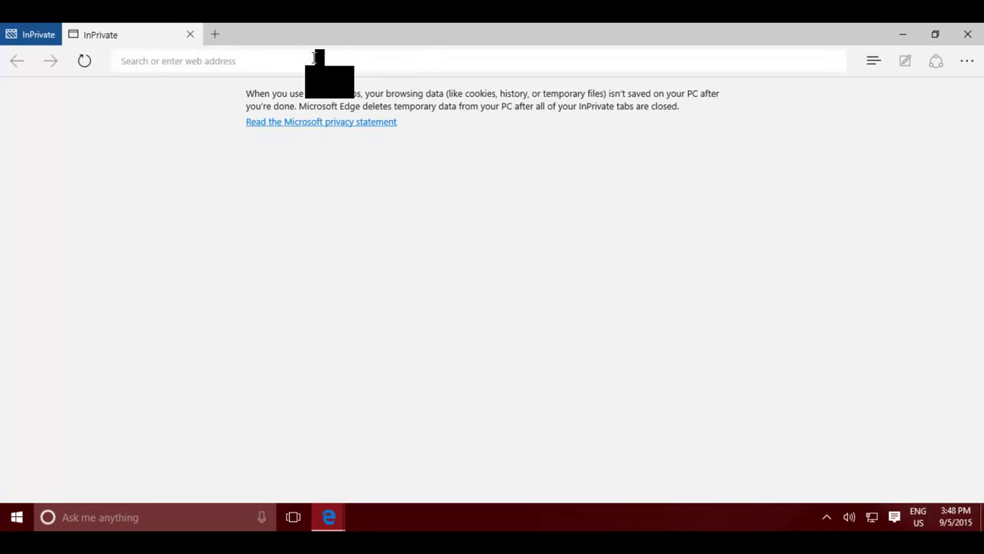
type("w")
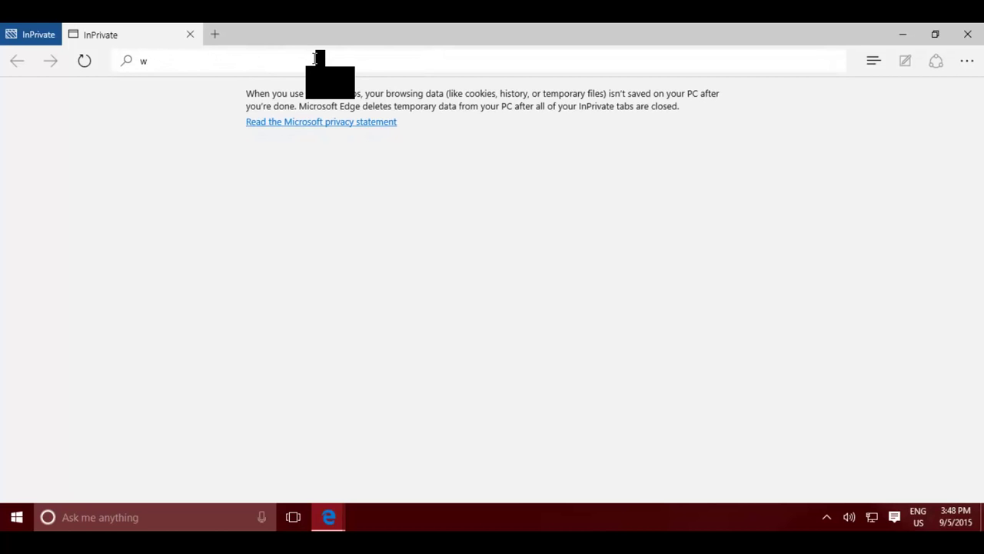
type("ww.facebook")
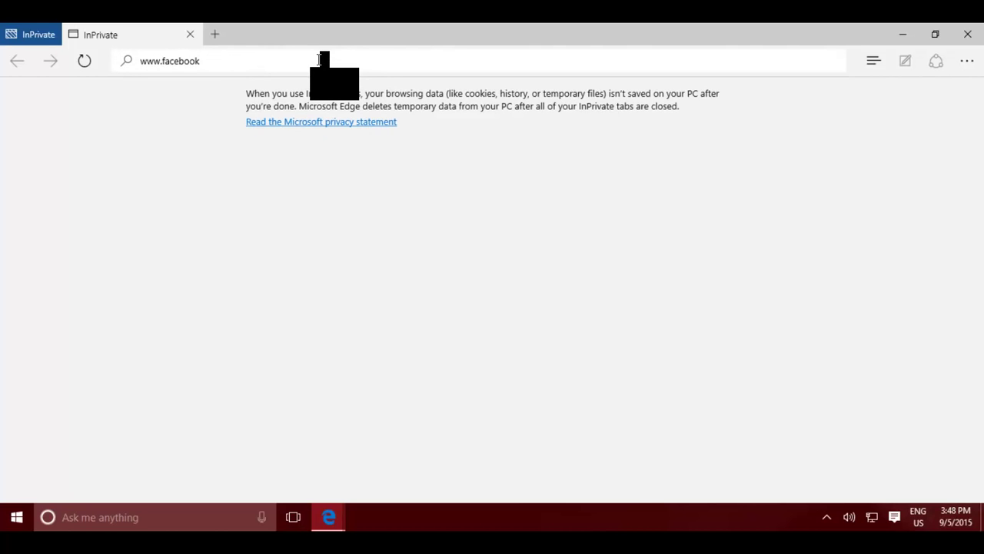
key("Enter")
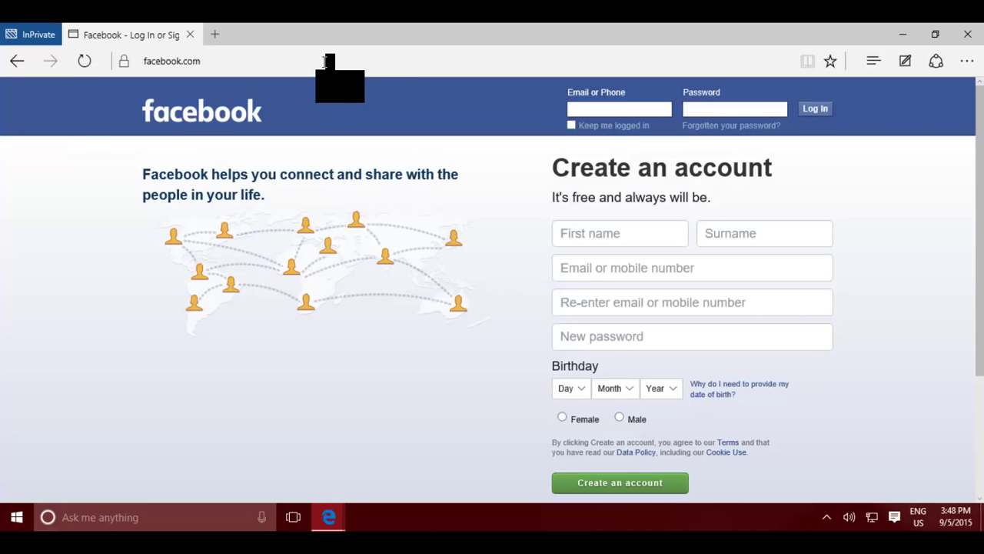
mouse_move(936, 59)
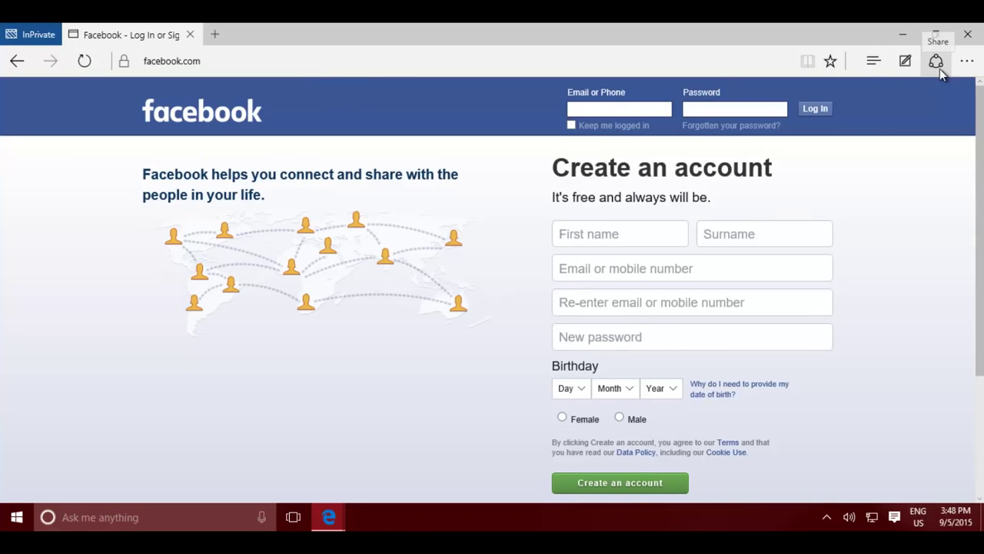